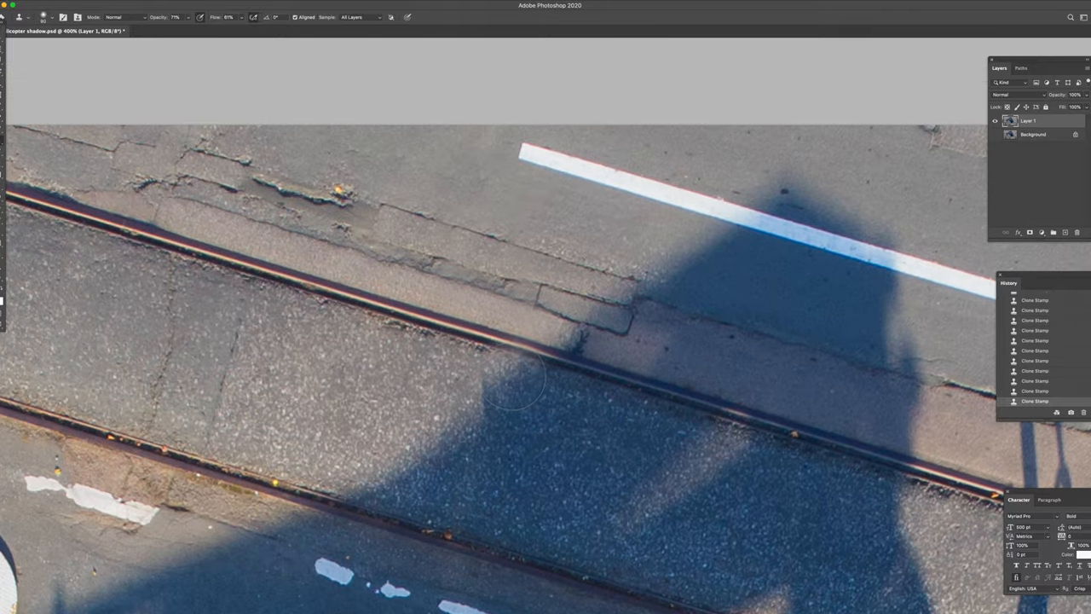
# Step: Clone away the blemish beside the painted pedestrian figure near the manhole cover
pyautogui.click(508, 379)
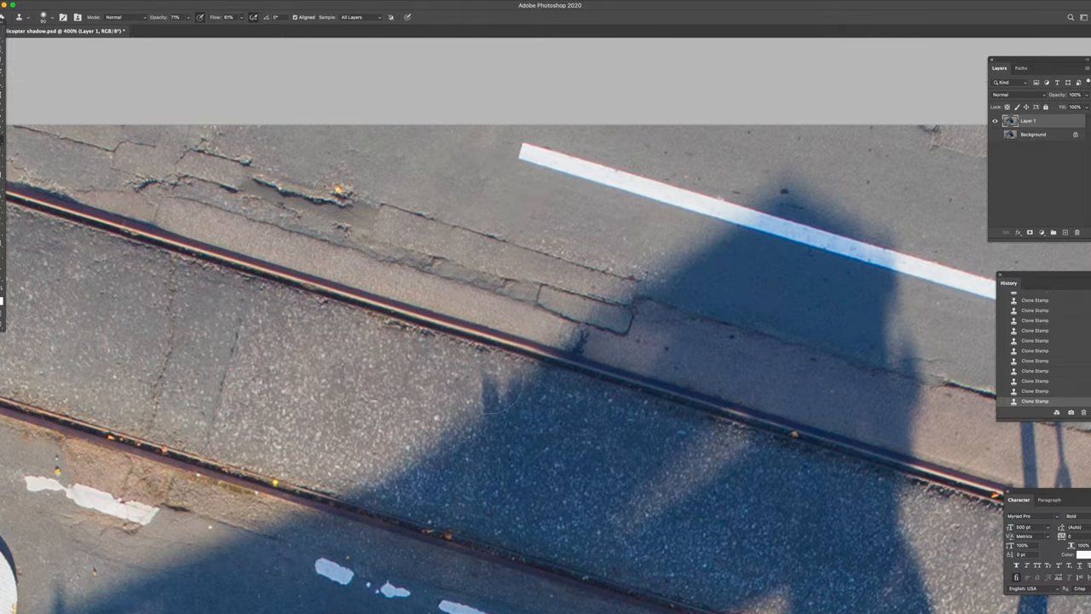
pyautogui.click(492, 407)
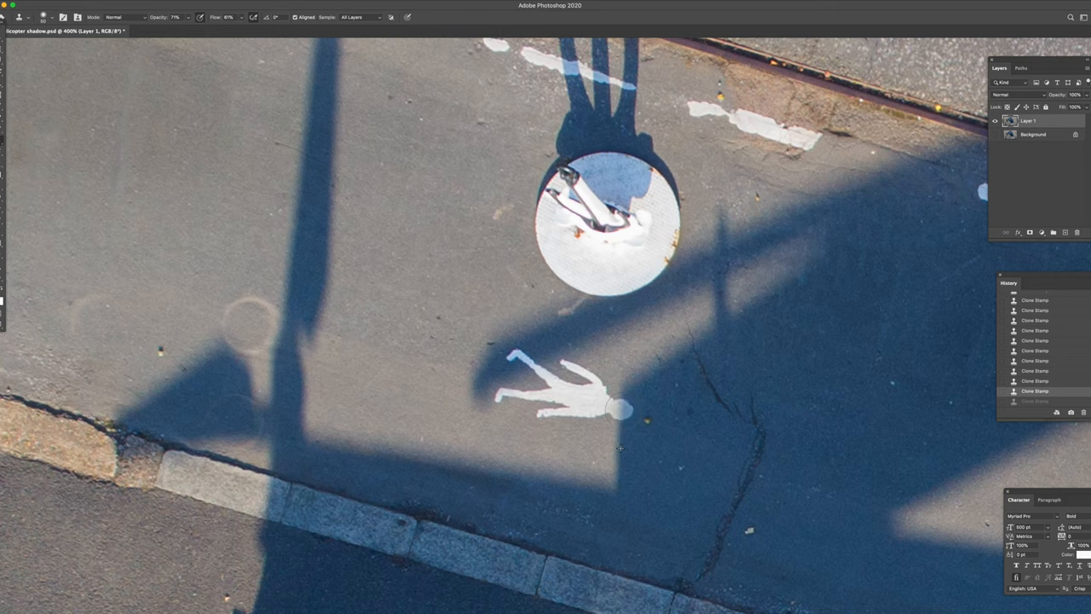
pyautogui.click(613, 409)
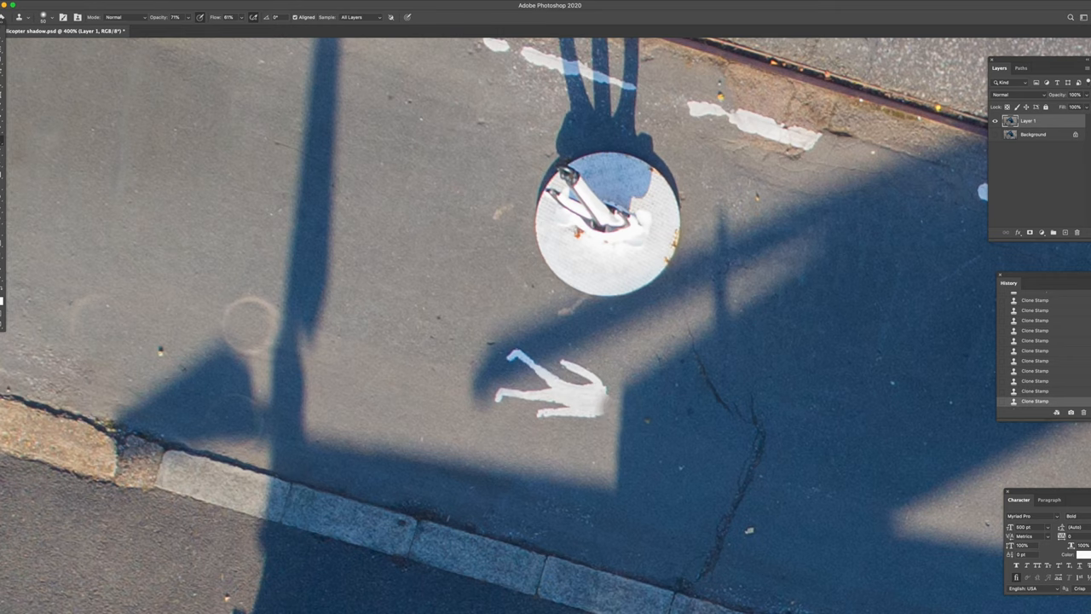